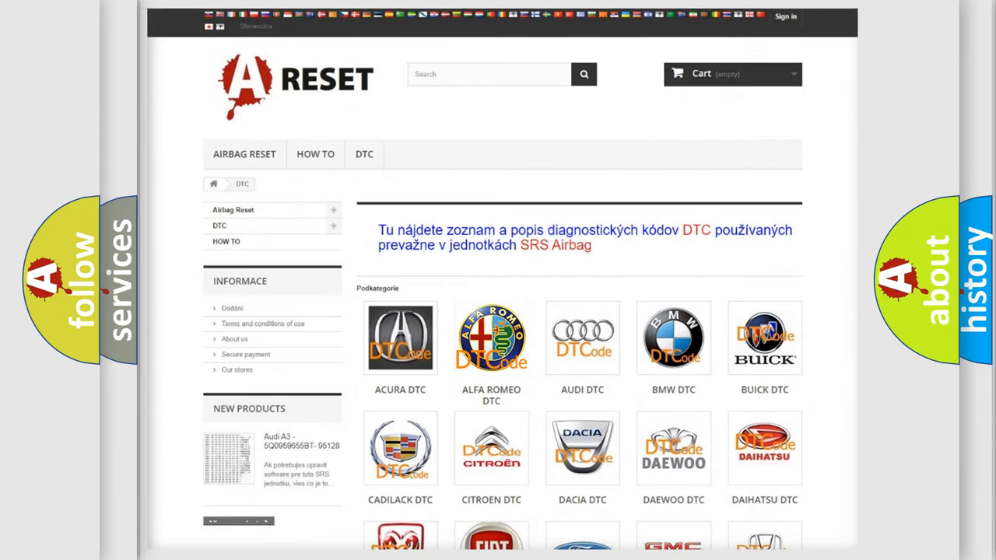
# Open the ALFA ROMEO DTC page and scroll through its B-, C- and P-code list.
pyautogui.click(491, 338)
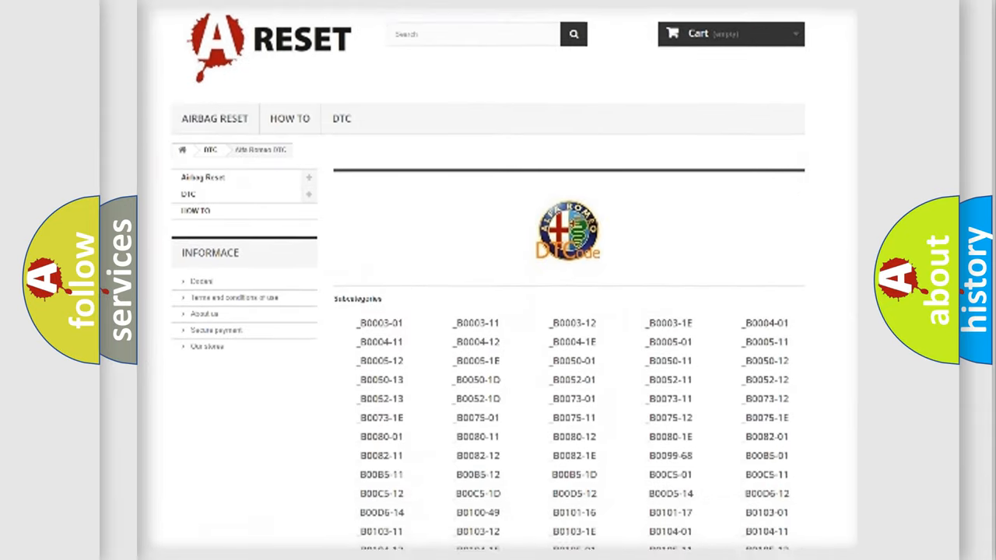
pyautogui.scroll(-3)
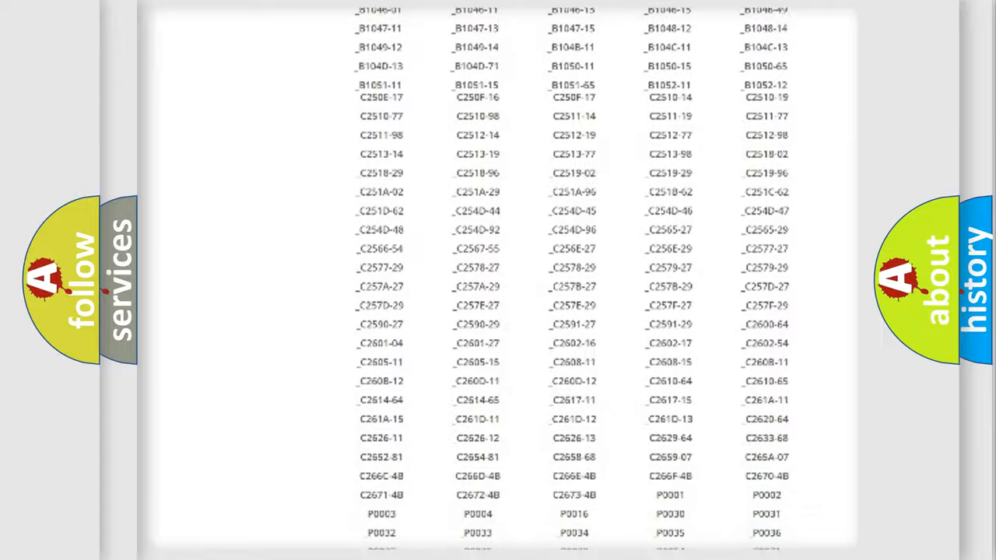